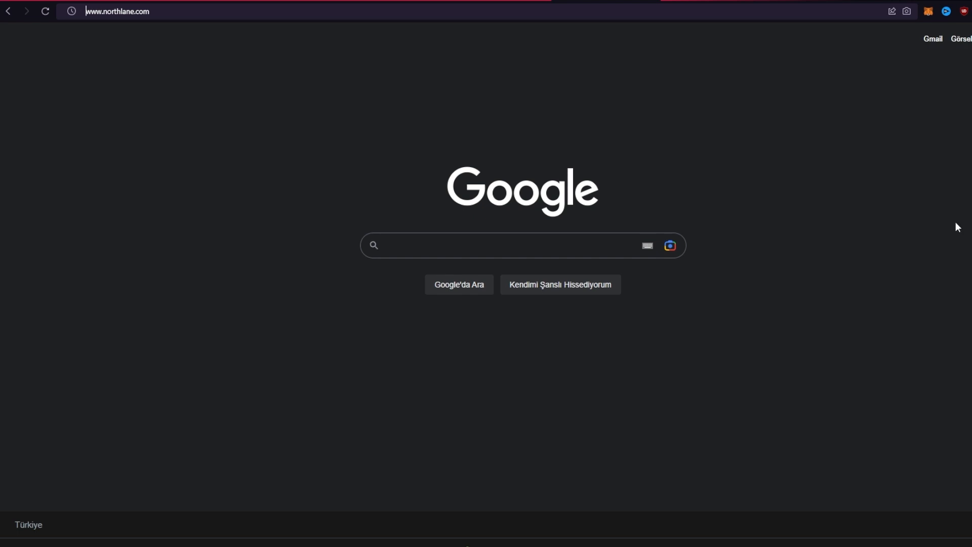
mouse_move(621, 170)
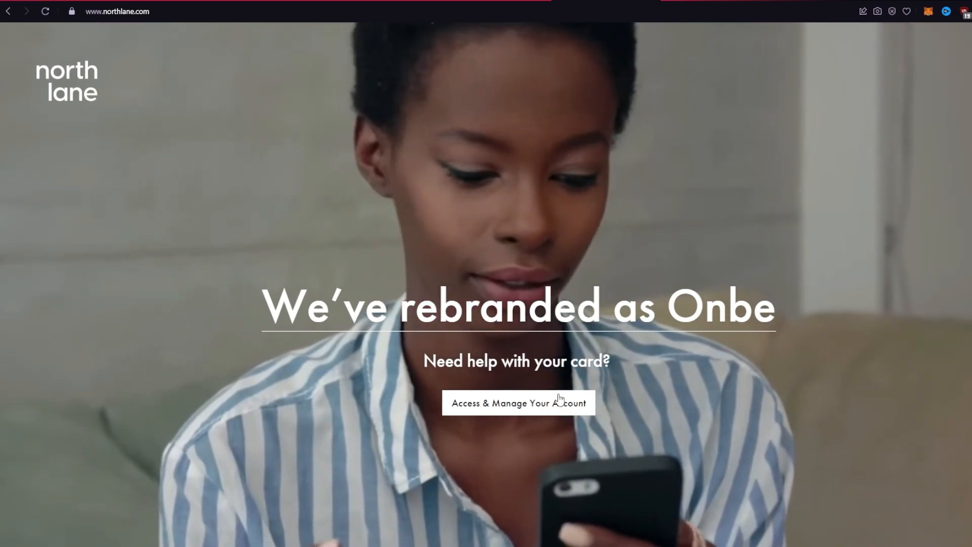
Go to the 'Access & Manage Your Account' login page and focus the username field
click(519, 403)
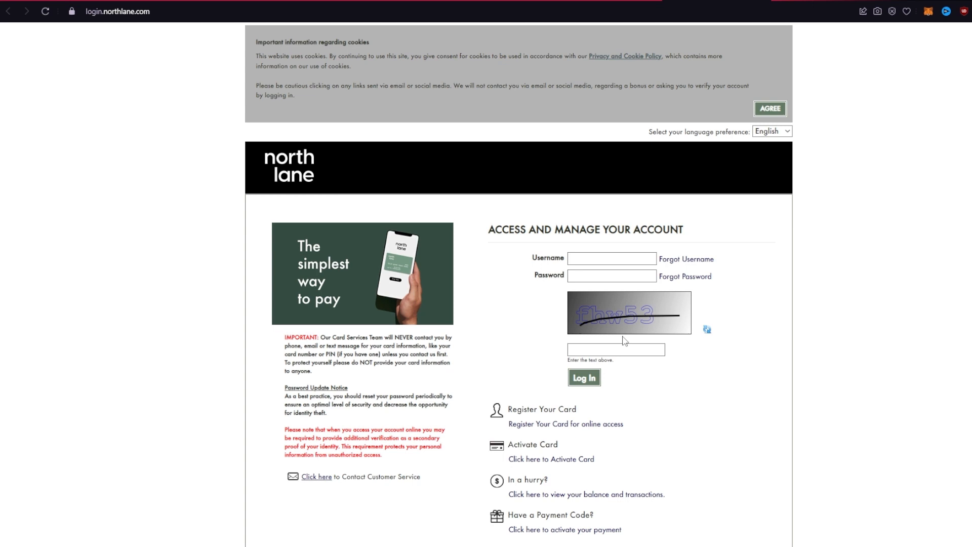
mouse_move(727, 415)
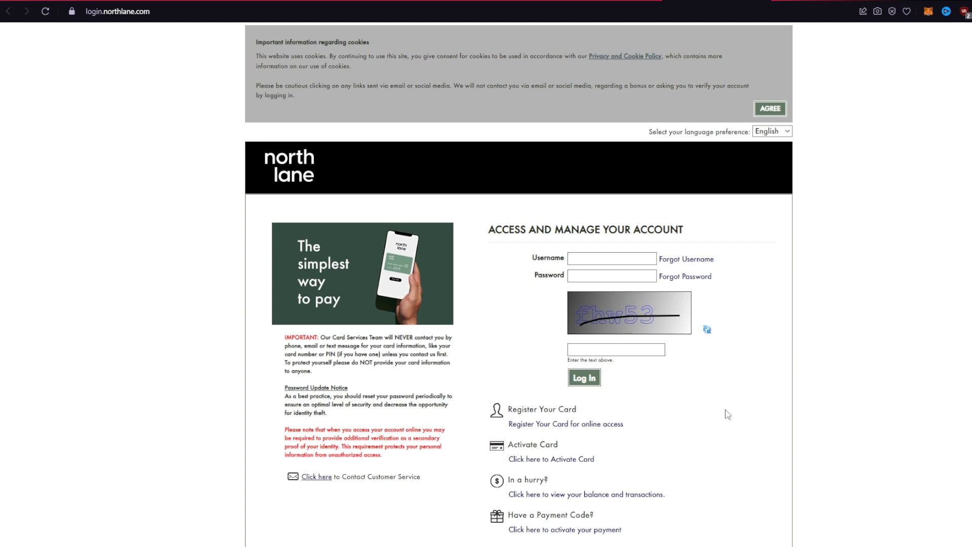
mouse_move(588, 288)
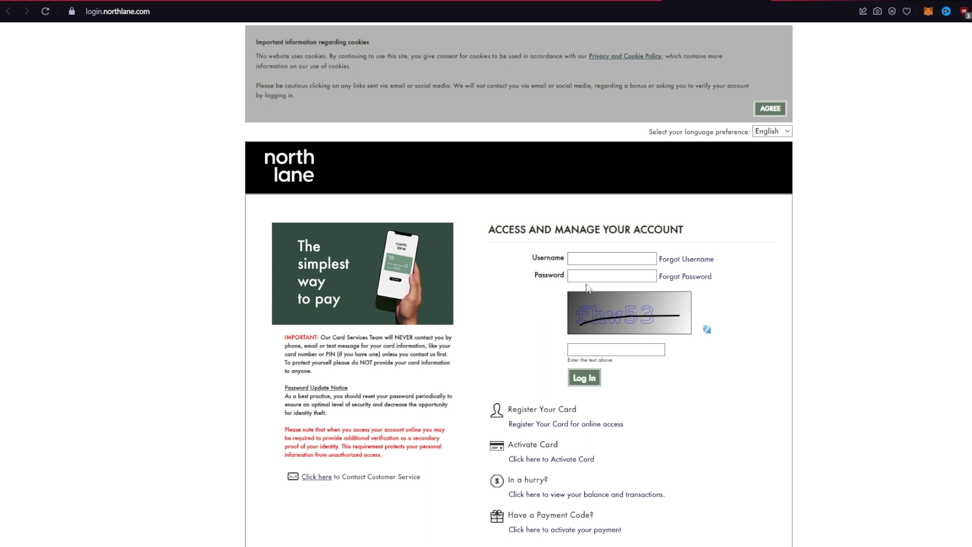
click(611, 259)
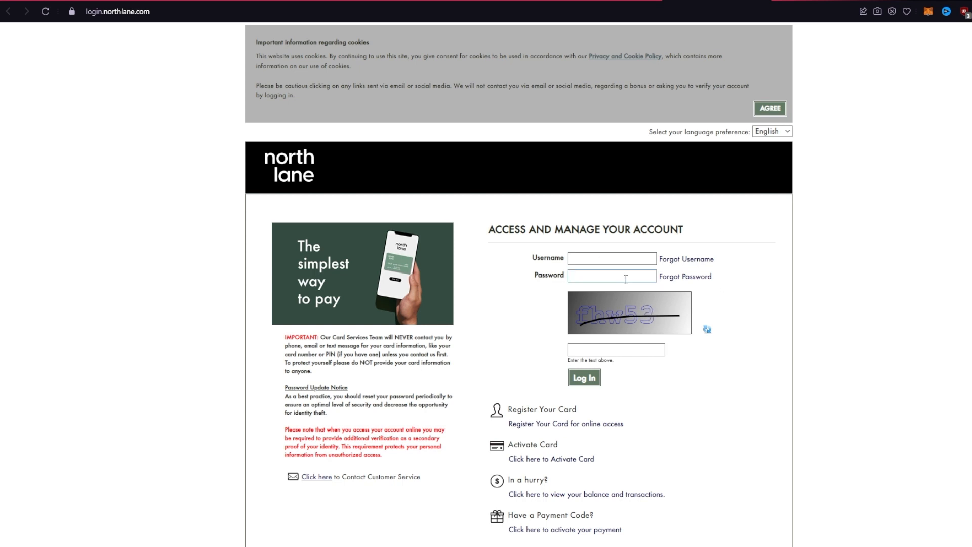
Fill in the password and enter the captcha code fhw53
click(611, 259)
text(hello)
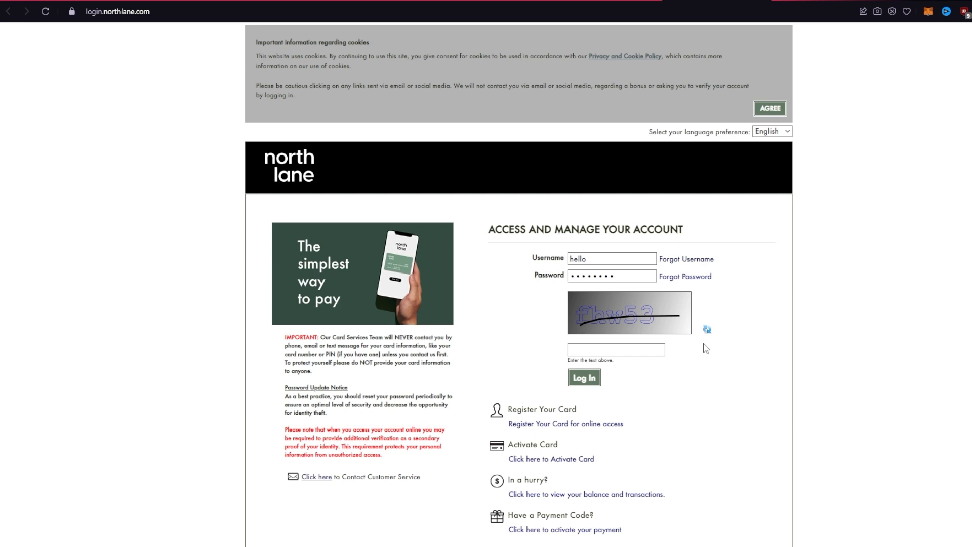
mouse_move(575, 444)
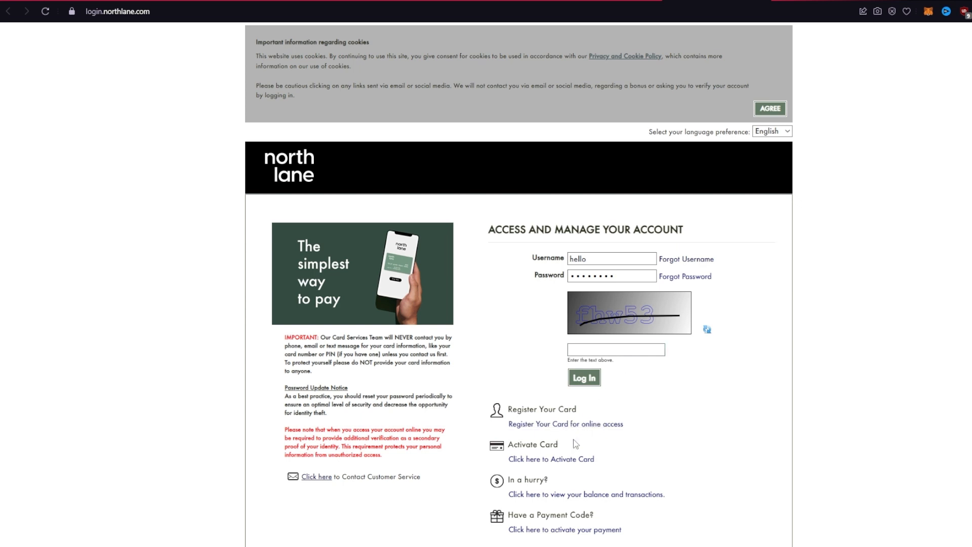
mouse_move(629, 363)
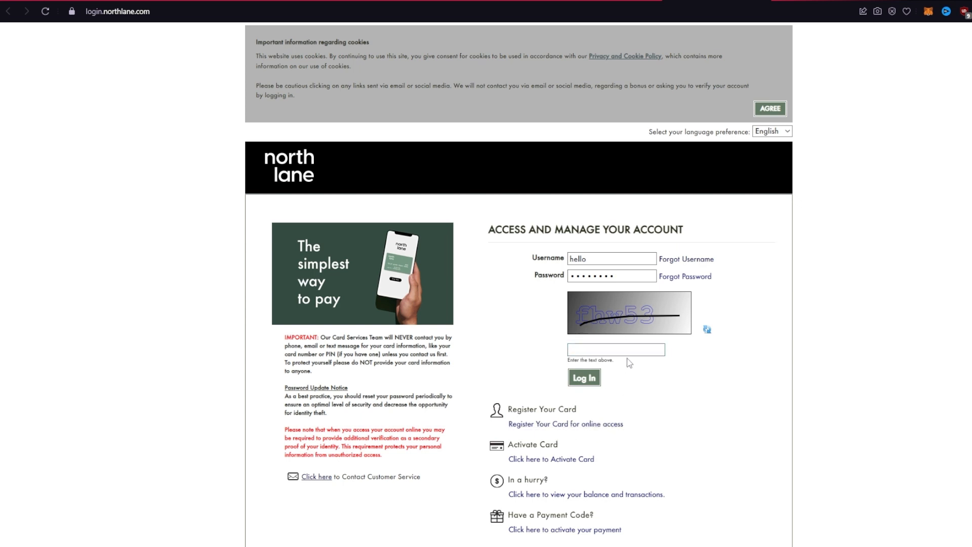
text(fhw53)
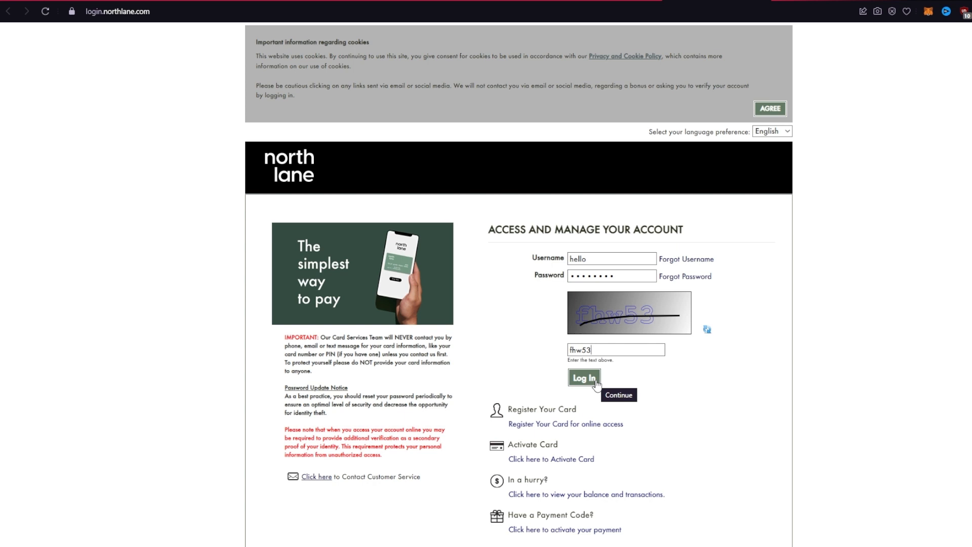